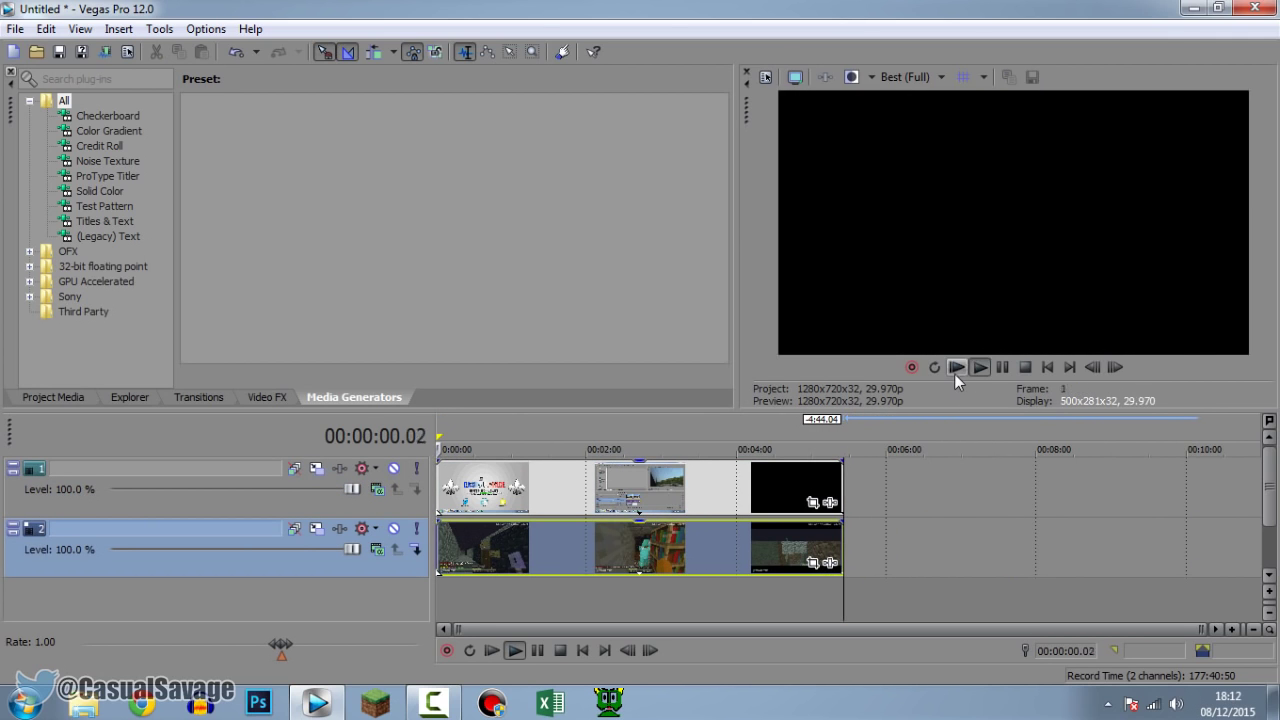
Return the preview to the project start so the top track's logo image shows.
{"action": "left_click", "coordinate": [956, 368]}
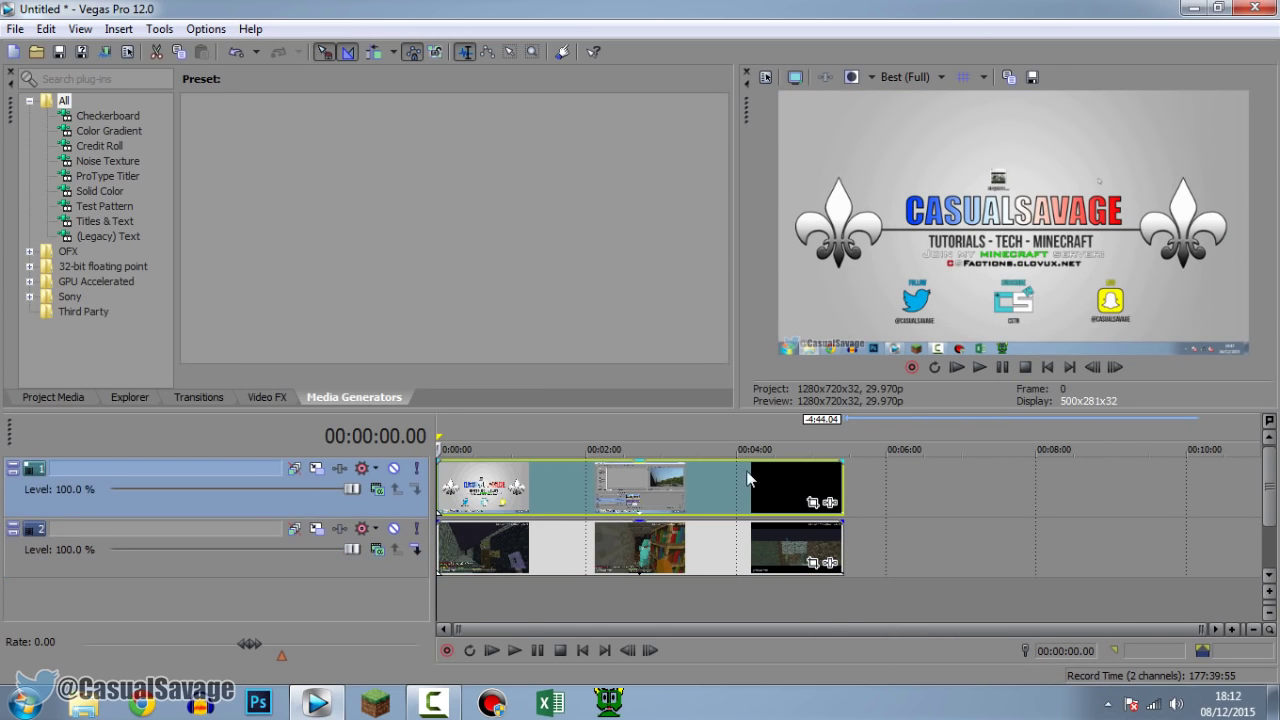
{"action": "mouse_move", "coordinate": [616, 504]}
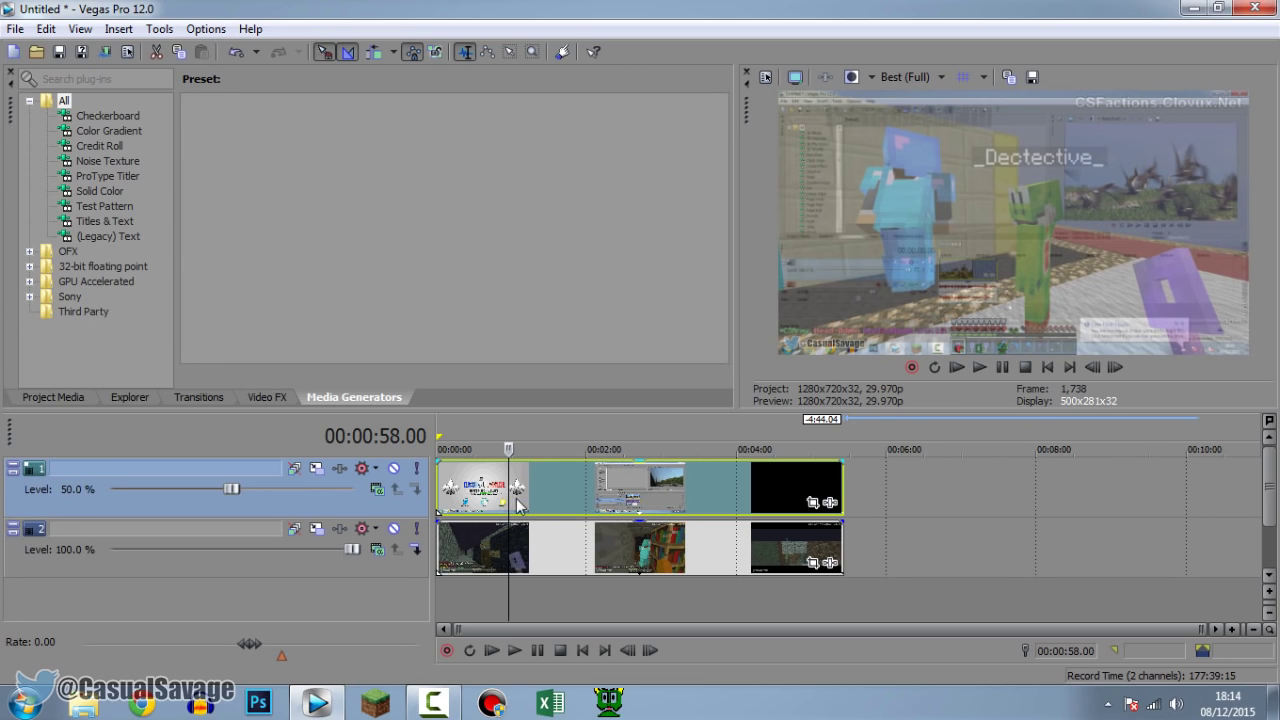
{"action": "mouse_move", "coordinate": [910, 490]}
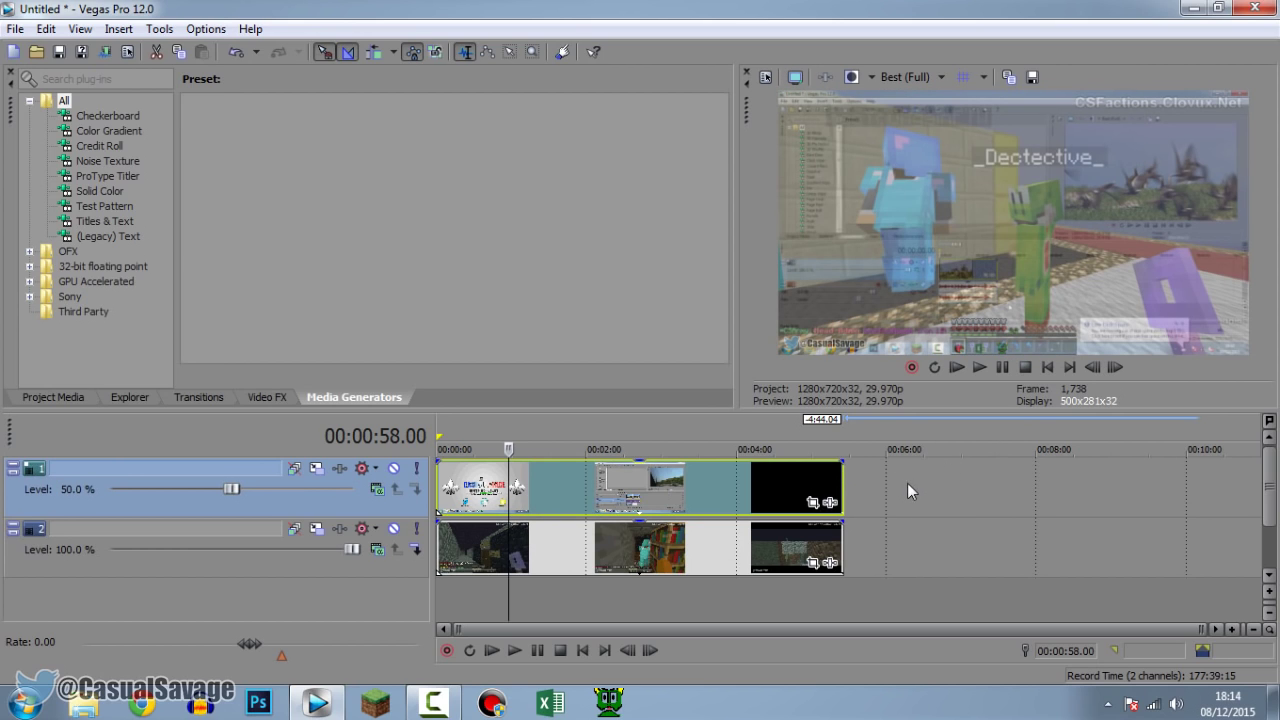
{"action": "mouse_move", "coordinate": [912, 504]}
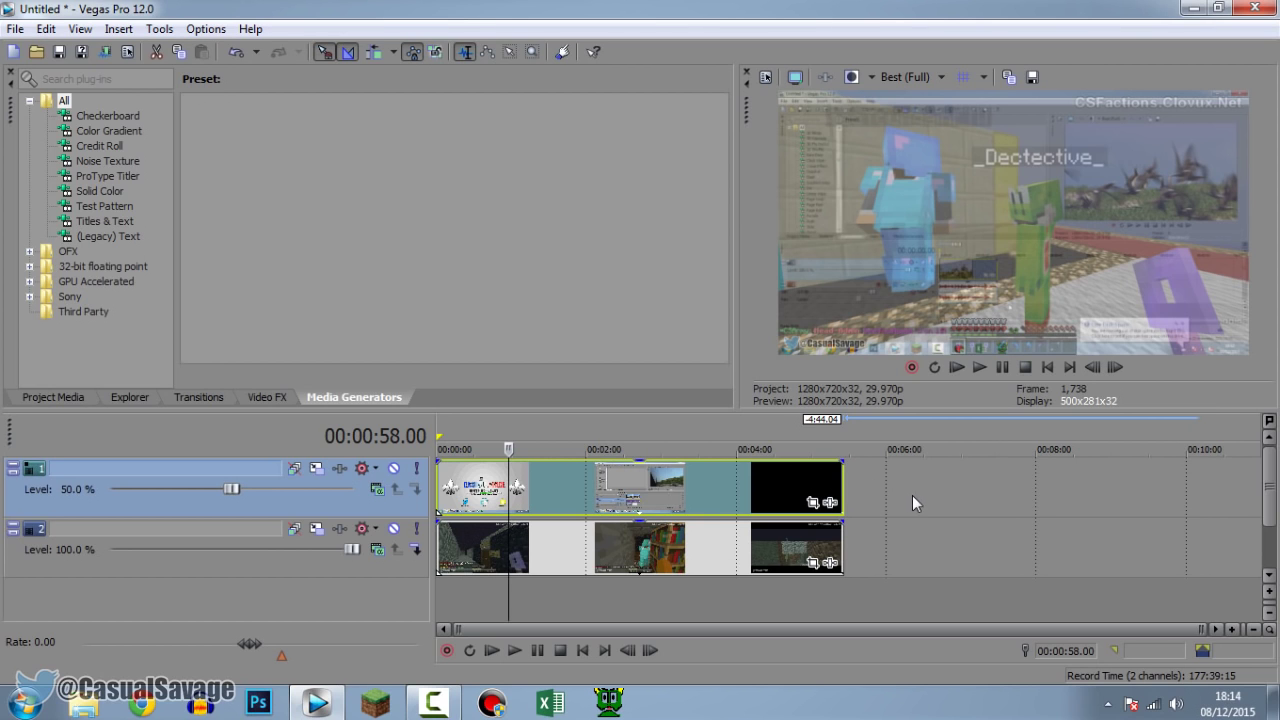